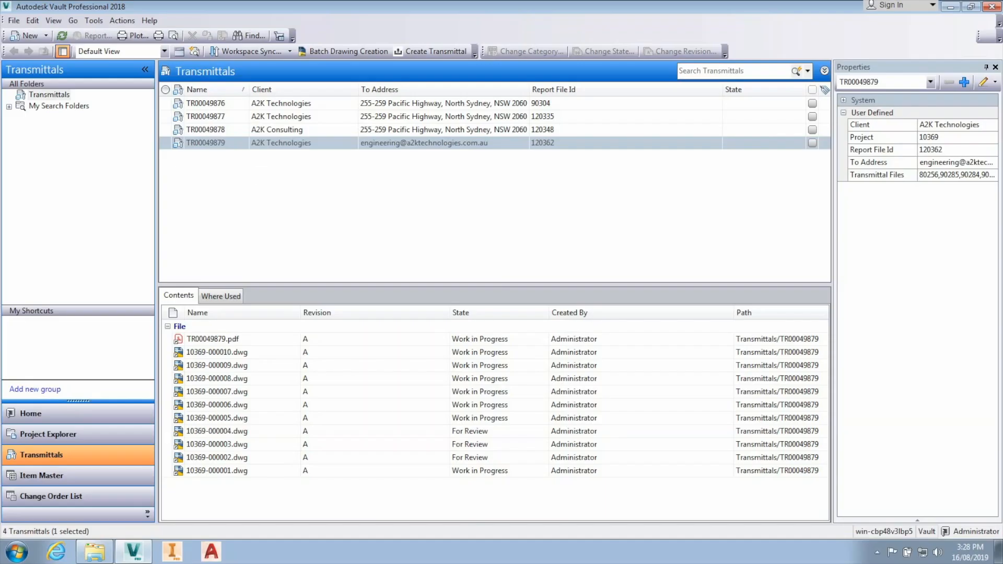
Review the contents of existing transmittals TR00049876 and TR00049879.
{"action": "left_click", "coordinate": [206, 103]}
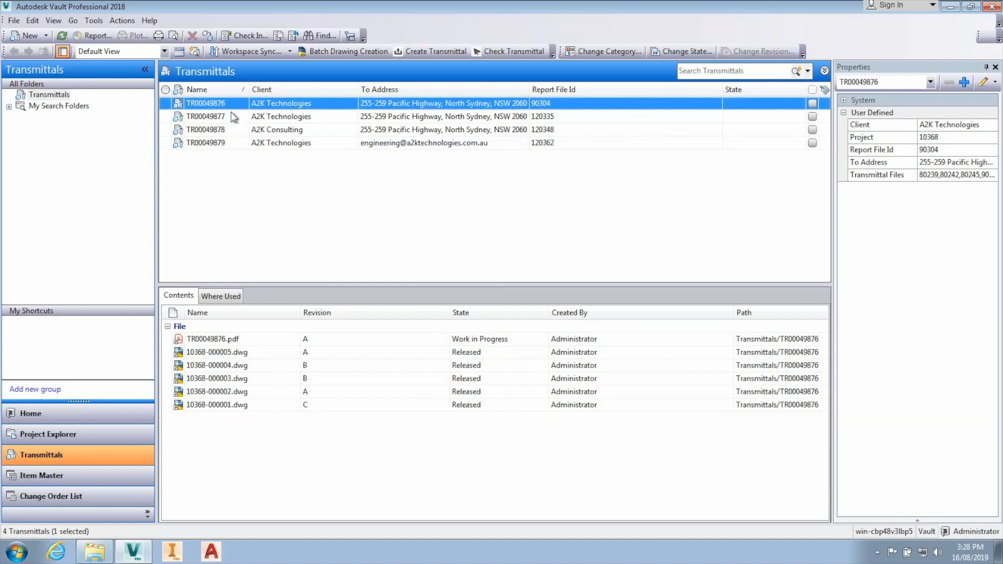
{"action": "left_click", "coordinate": [205, 143]}
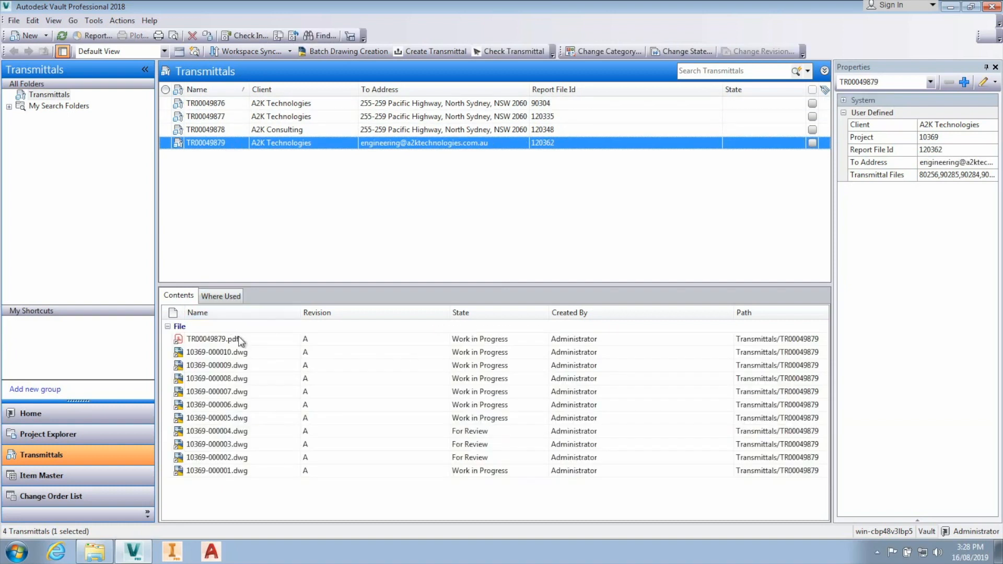
{"action": "left_click", "coordinate": [214, 339]}
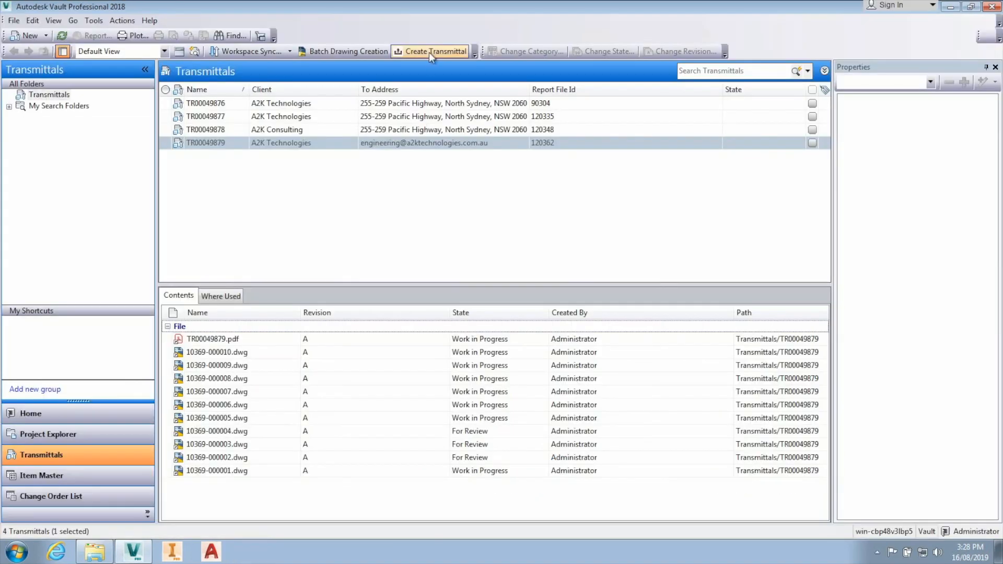
Start a new Transmittal Numbering transmittal with the 10372 Transmittals folder as project.
{"action": "left_click", "coordinate": [434, 51]}
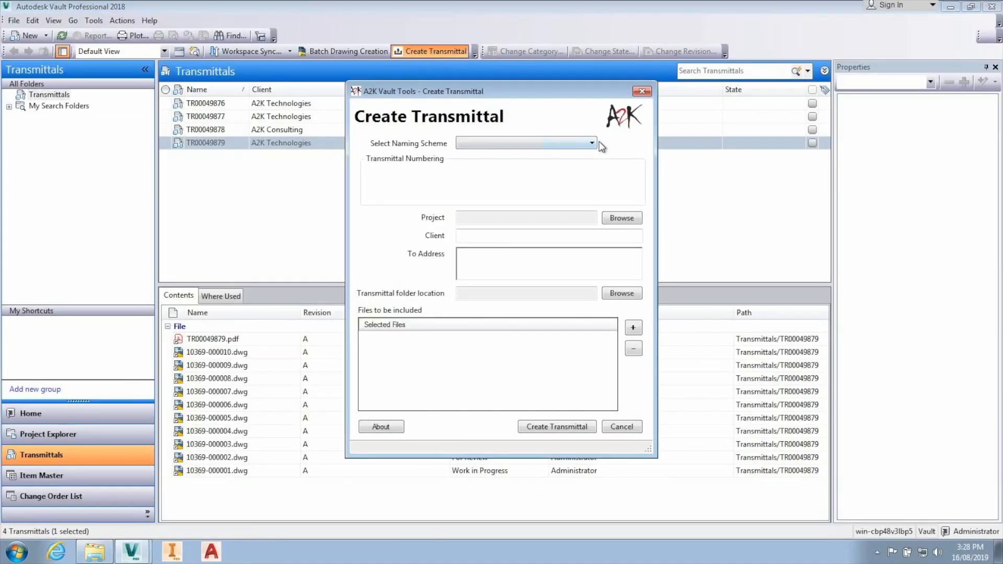
{"action": "left_click", "coordinate": [589, 143]}
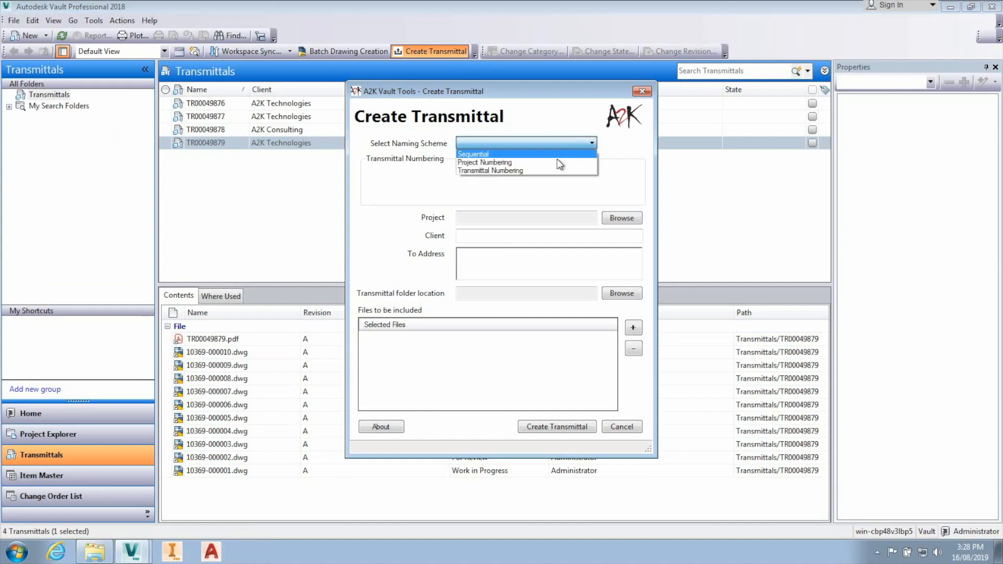
{"action": "left_click", "coordinate": [489, 171]}
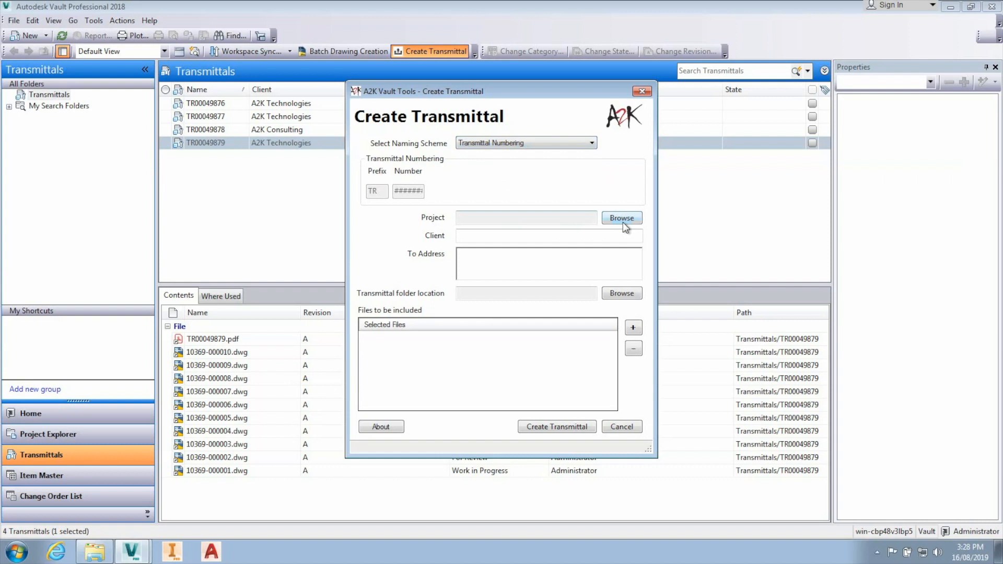
{"action": "left_click", "coordinate": [620, 217]}
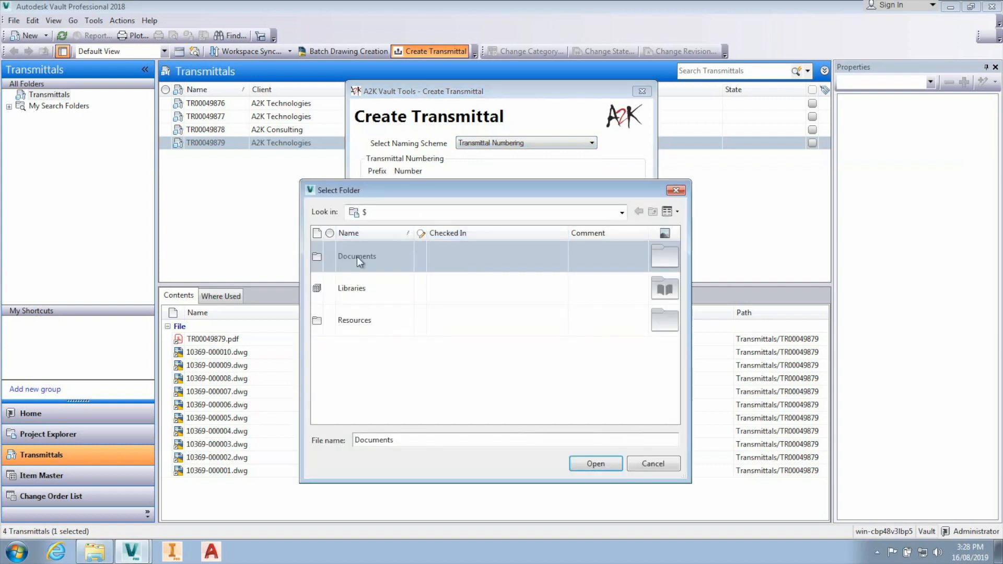
{"action": "double_click", "coordinate": [356, 256]}
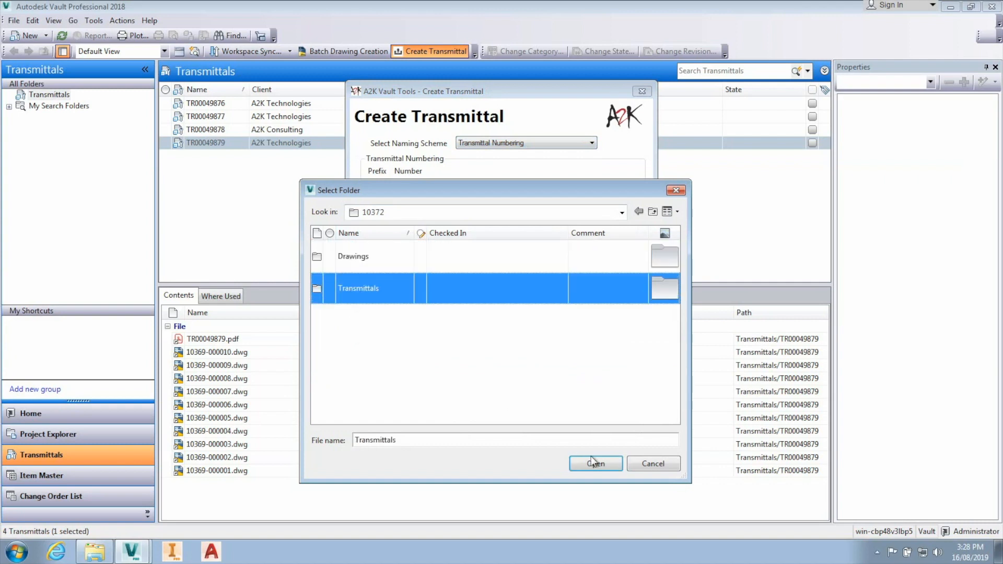
{"action": "left_click", "coordinate": [593, 464]}
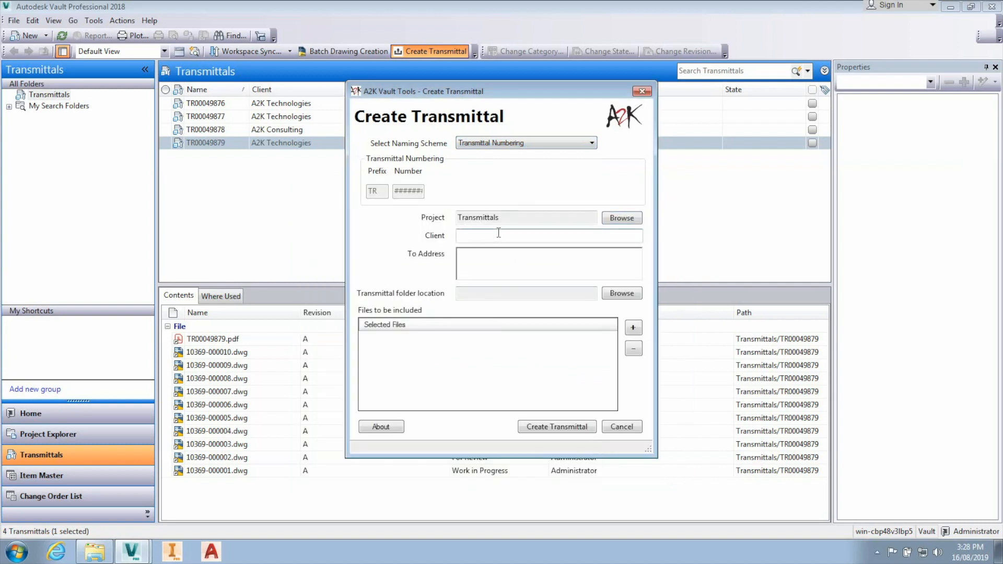
{"action": "type", "text": "A2K"}
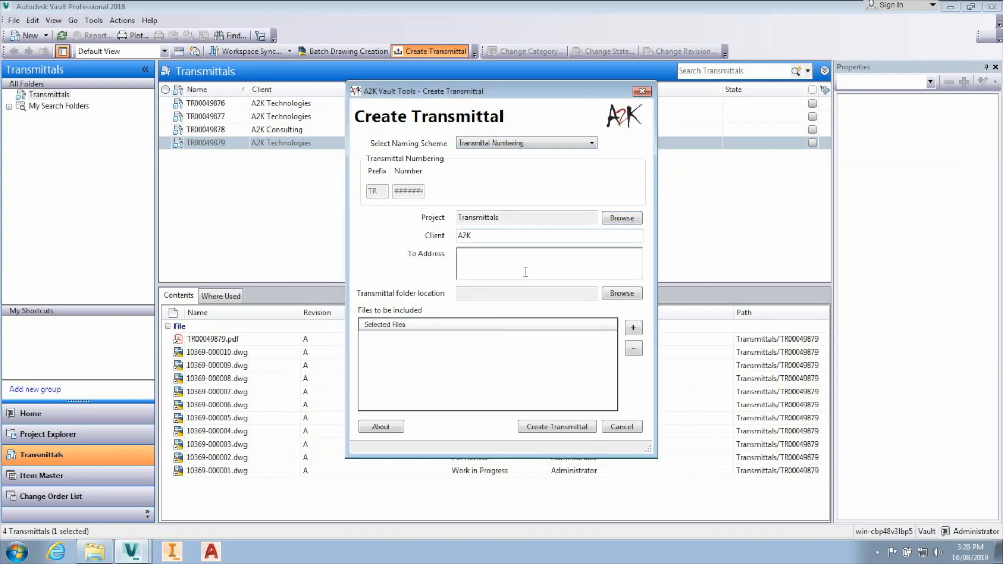
{"action": "type", "text": "255-259 Pacific Highway, North Sydney, NSW 2060"}
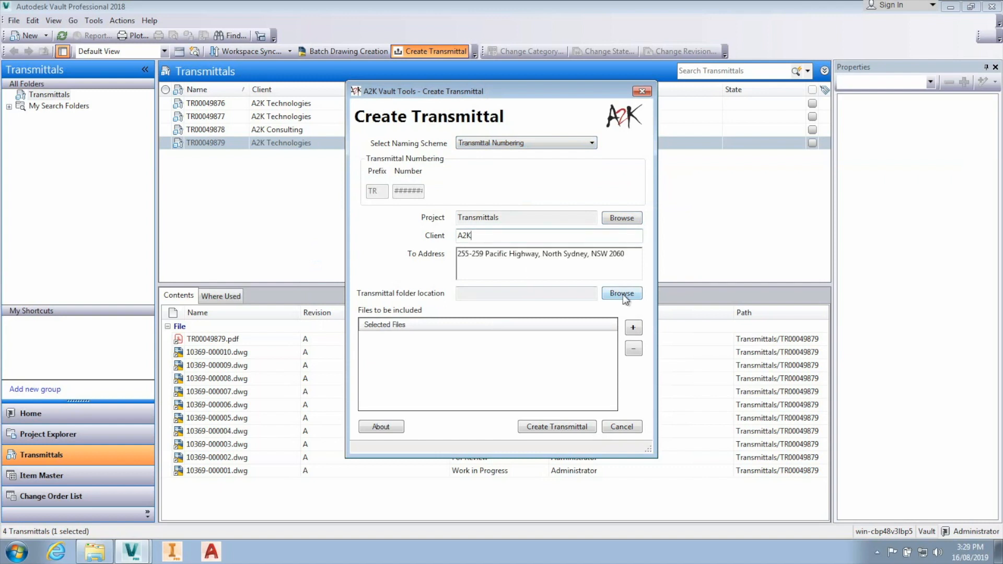
{"action": "left_click", "coordinate": [620, 292]}
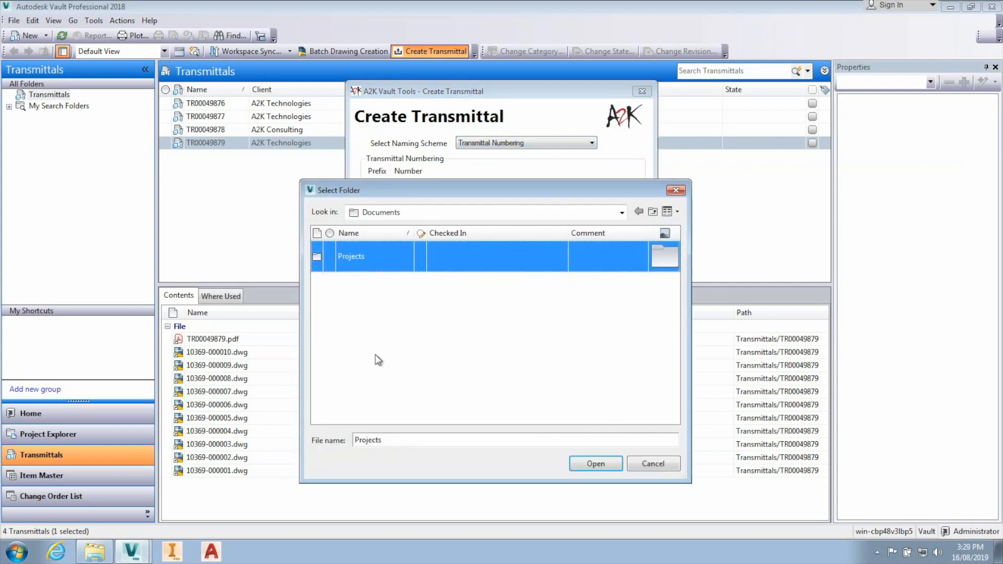
{"action": "double_click", "coordinate": [350, 256]}
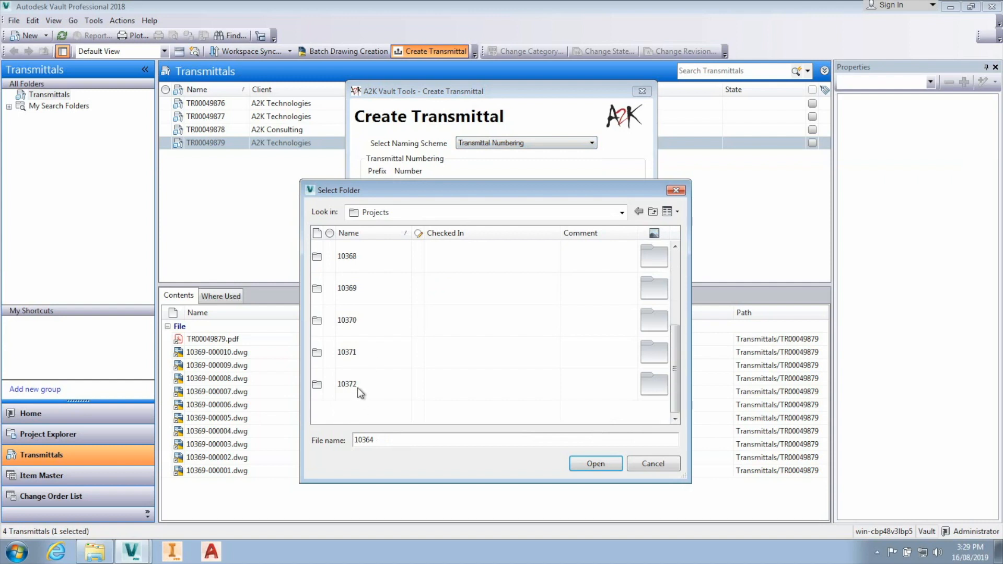
{"action": "left_click", "coordinate": [594, 463]}
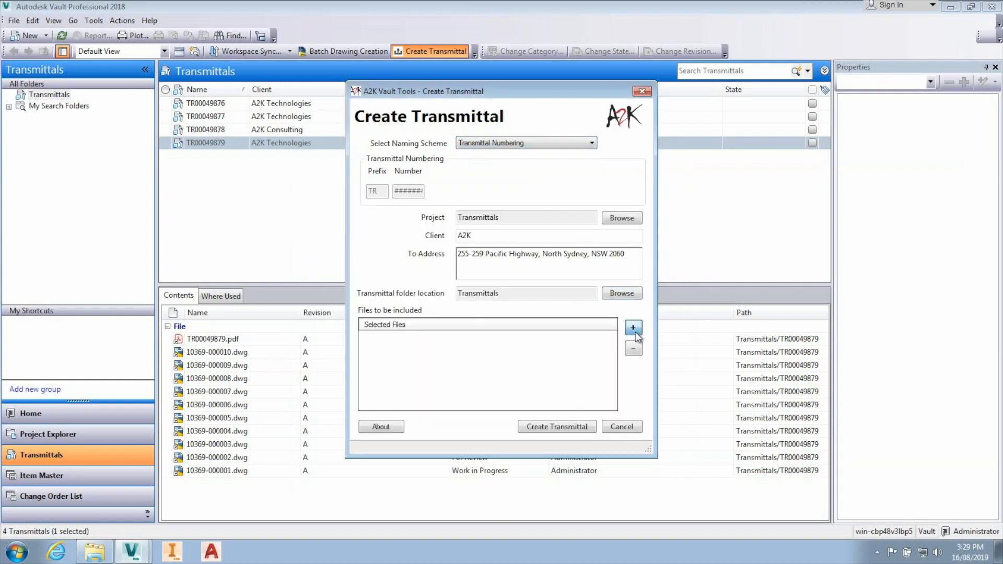
{"action": "left_click", "coordinate": [633, 326]}
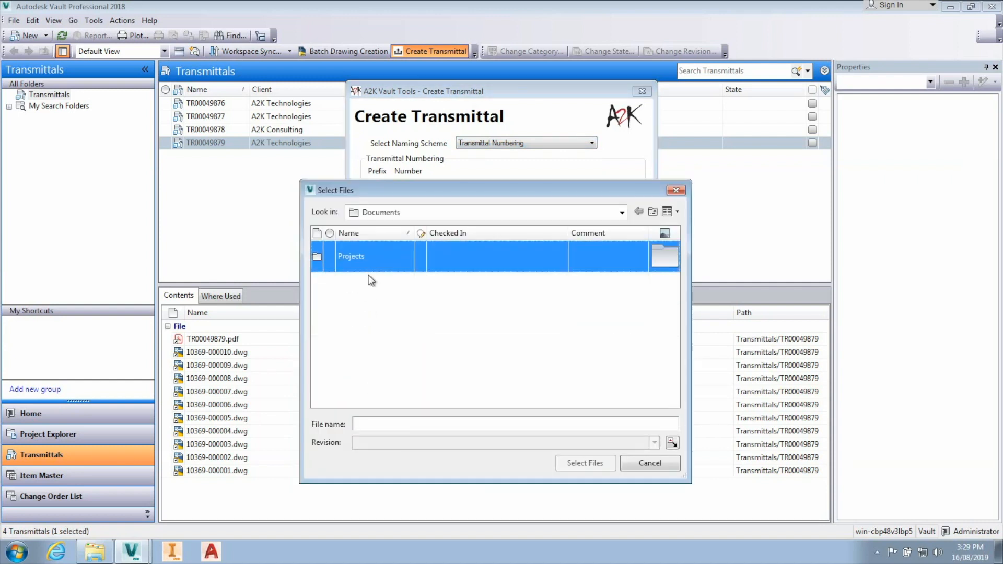
{"action": "double_click", "coordinate": [350, 256]}
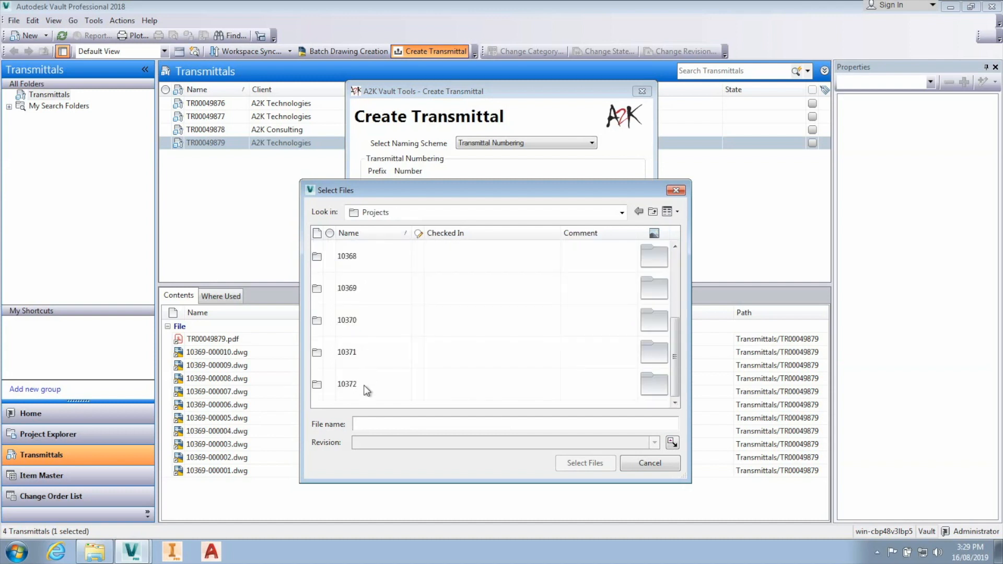
{"action": "double_click", "coordinate": [347, 384]}
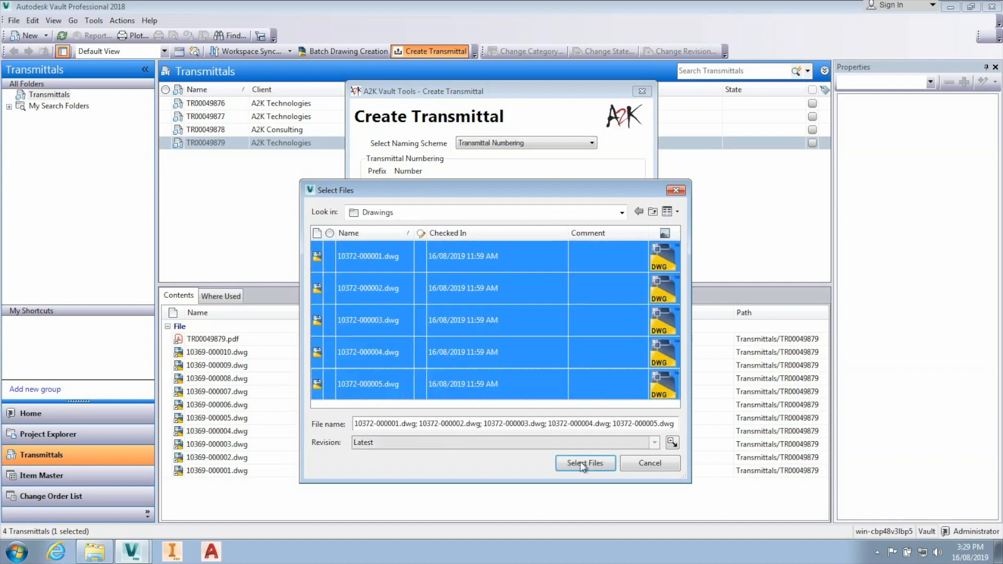
{"action": "left_click", "coordinate": [583, 463]}
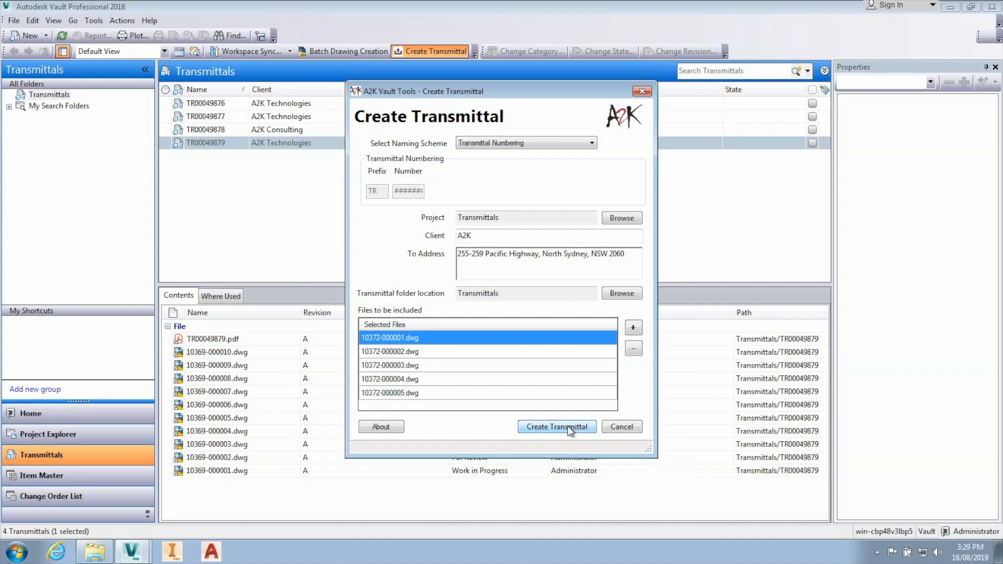
{"action": "mouse_move", "coordinate": [564, 314]}
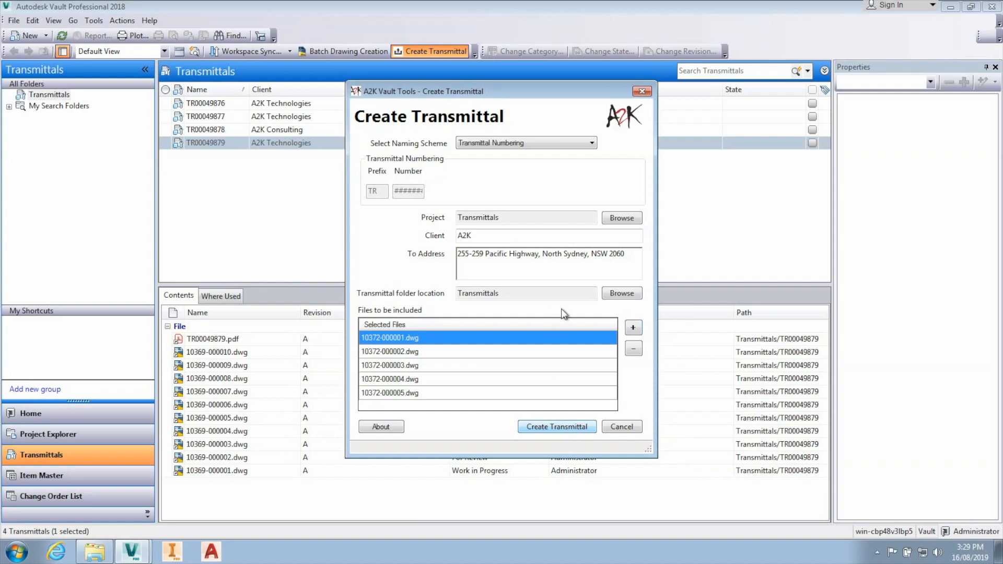
Create transmittal TR00049880 and save its TR00049880.zip package.
{"action": "left_click", "coordinate": [556, 427]}
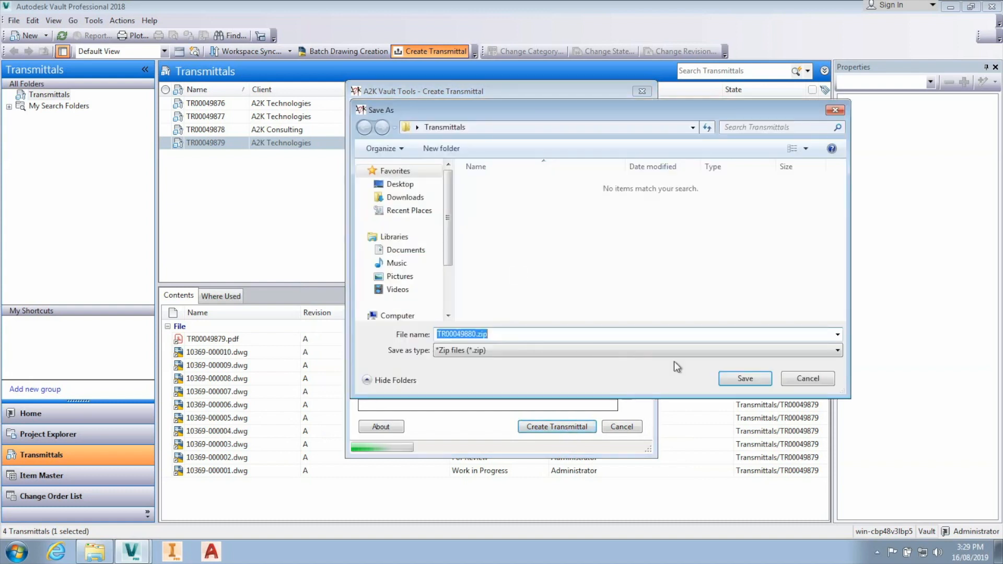
{"action": "left_click", "coordinate": [743, 378]}
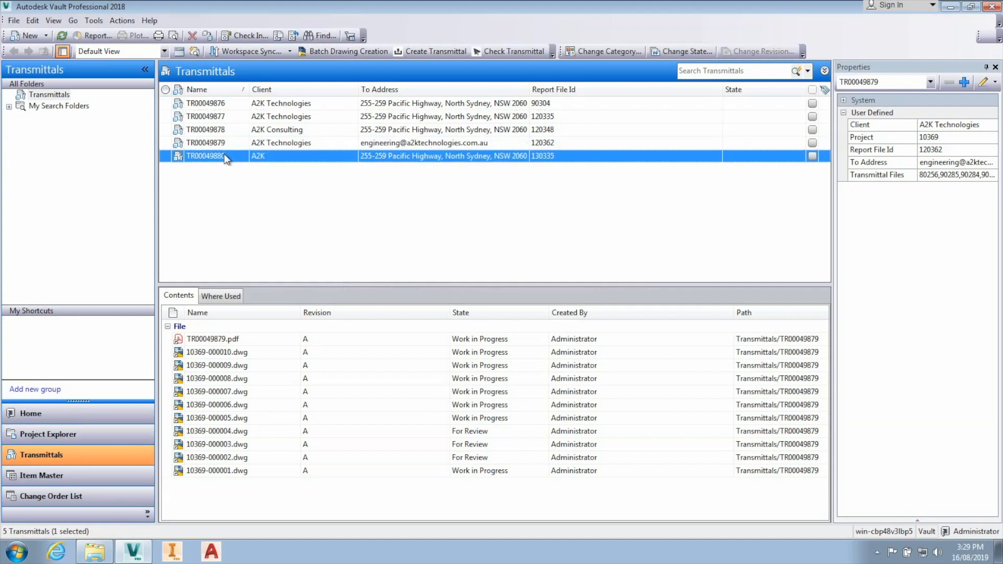
Open TR00049880's PDF, then run Check Transmittal on all five transmittals.
{"action": "left_click", "coordinate": [204, 156]}
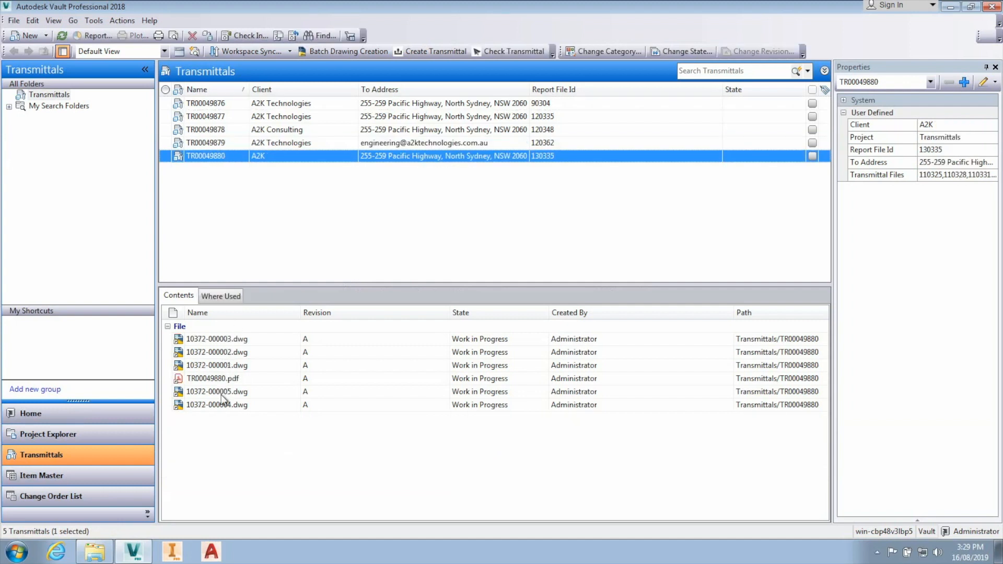
{"action": "right_click", "coordinate": [212, 378]}
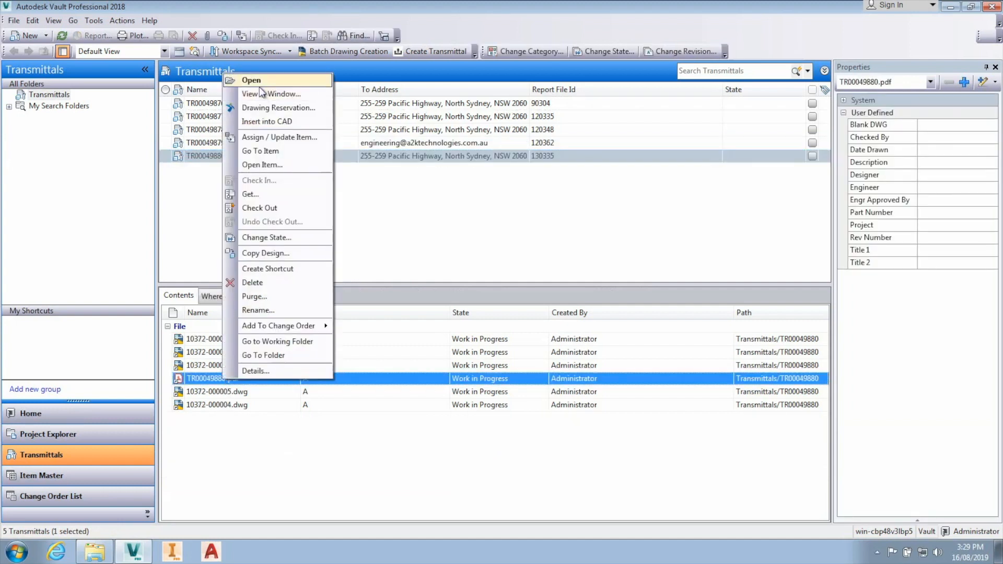
{"action": "left_click", "coordinate": [250, 80]}
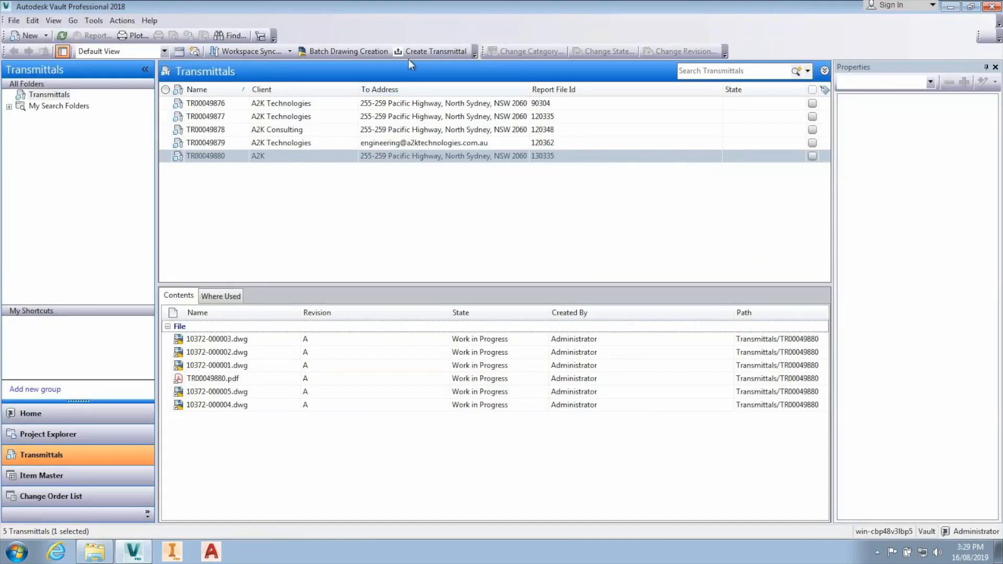
{"action": "left_click", "coordinate": [205, 155]}
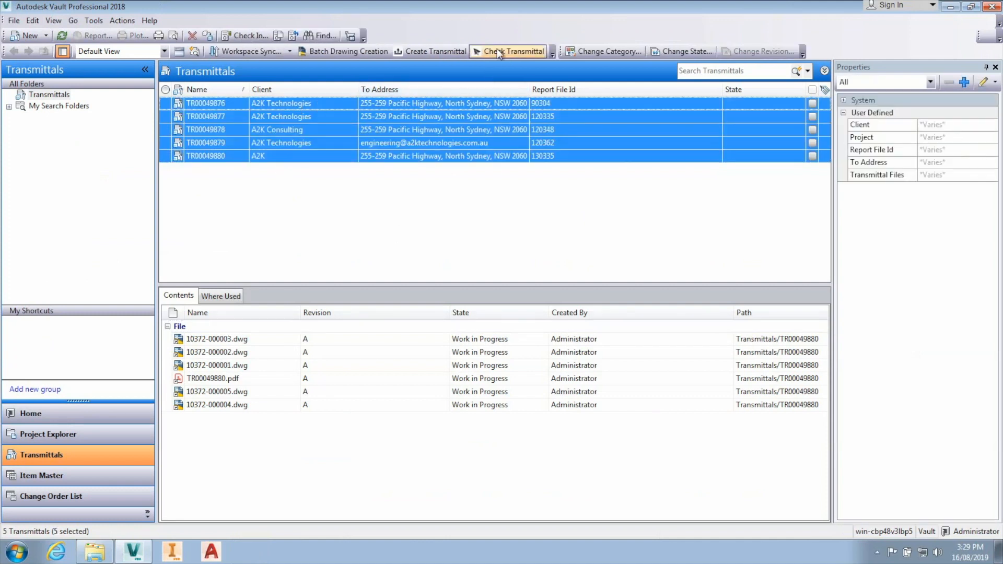
{"action": "left_click", "coordinate": [507, 51]}
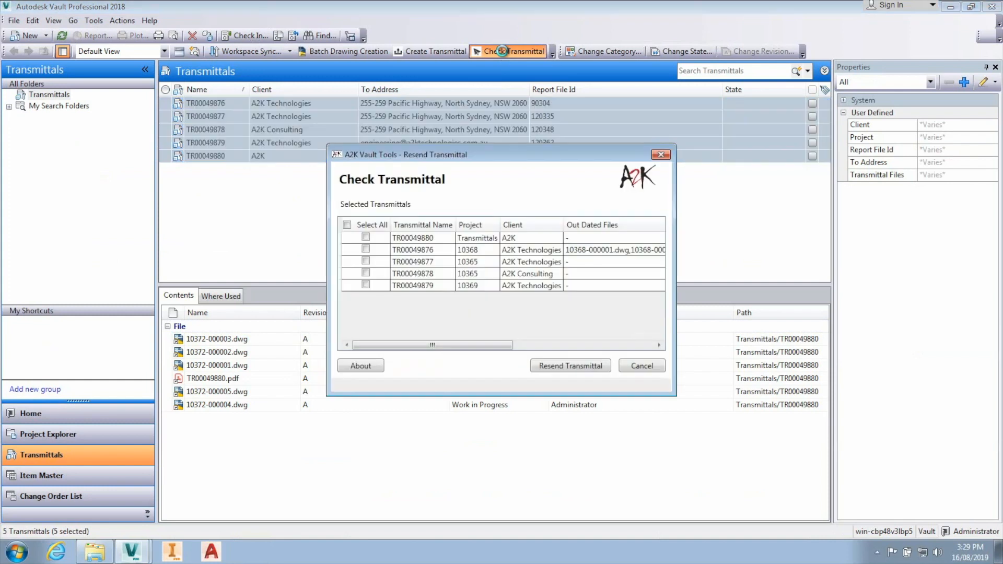